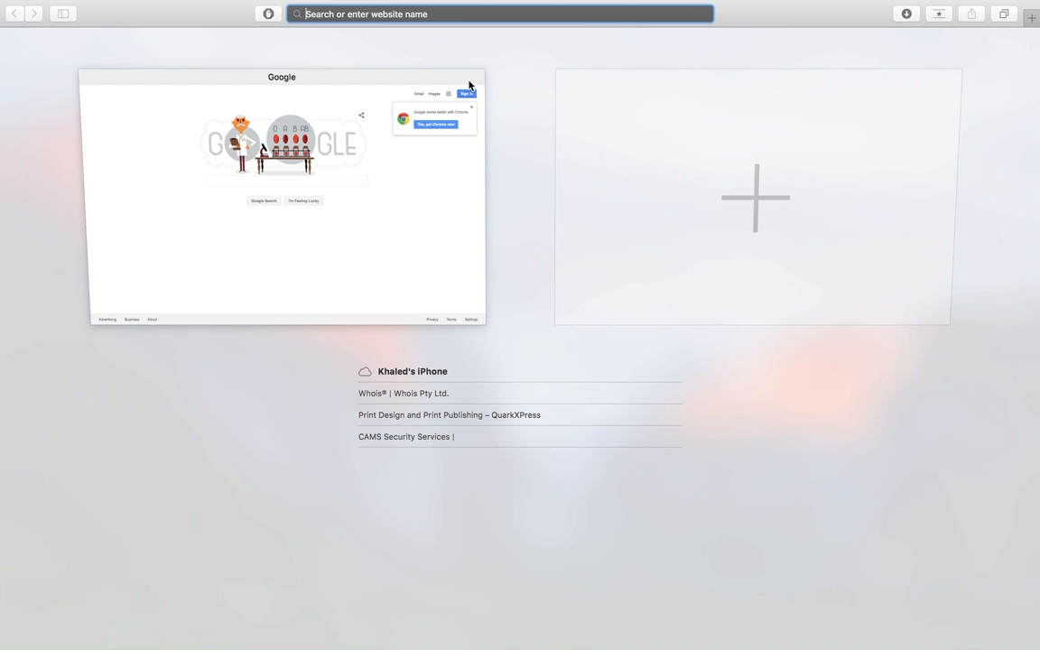
Step: Navigate to the Naya Aiman portal home page at nabdapp.com (naya2)
type("nabdapp.com")
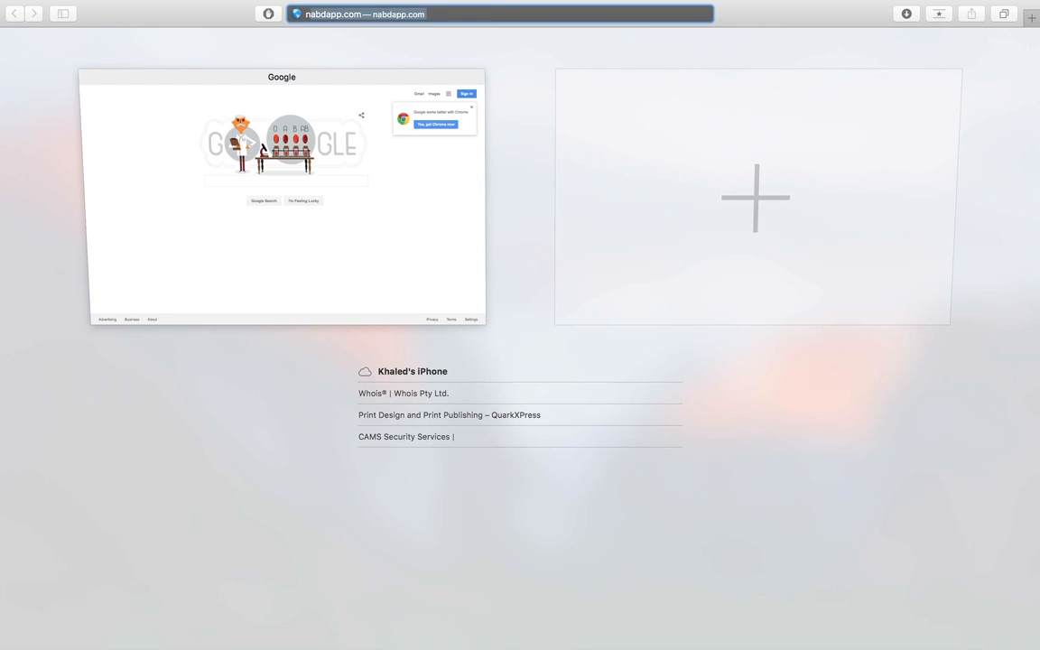
type("naya2.khaledomar")
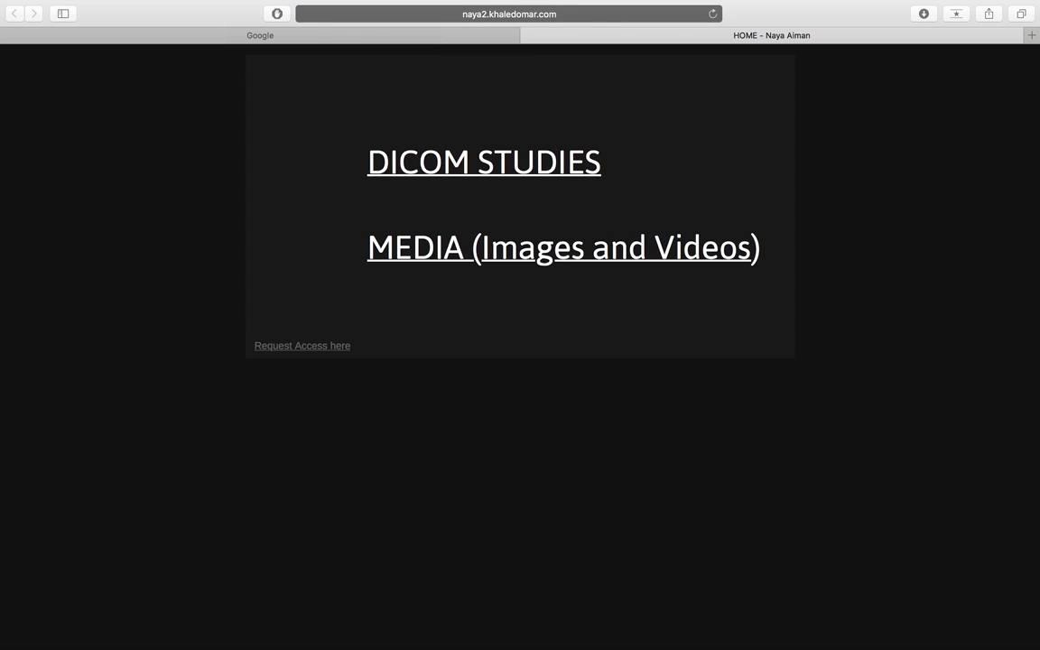
Step: Follow the DICOM STUDIES link to the Roentgen Works online radiology login page
left_click(484, 163)
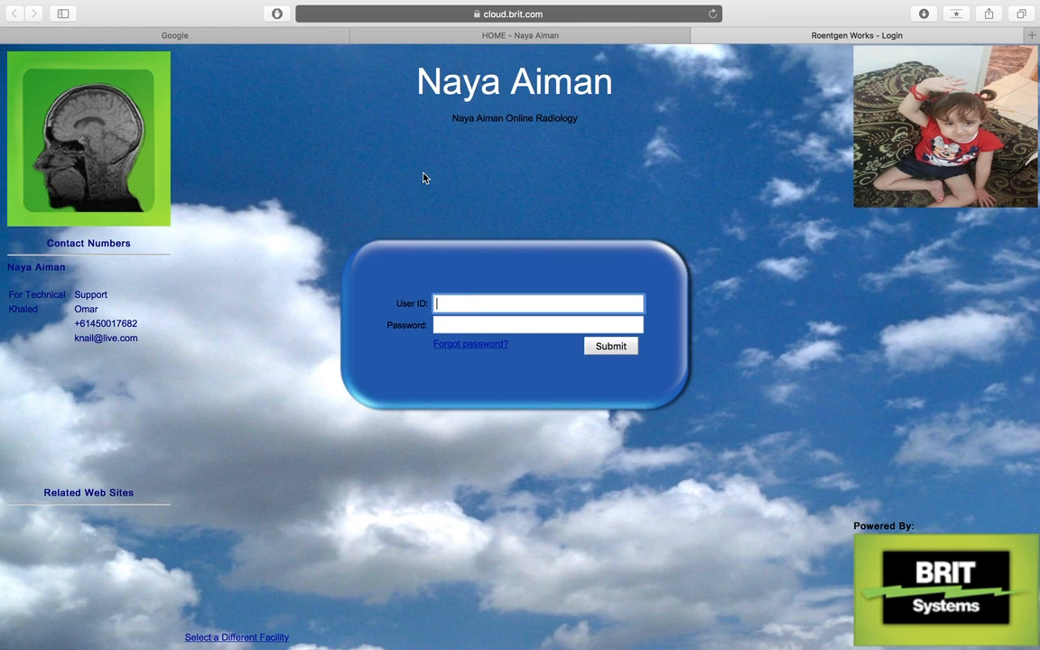
Step: Log in to Roentgen Cloud with the User ID and password to reach the Study List
type("open")
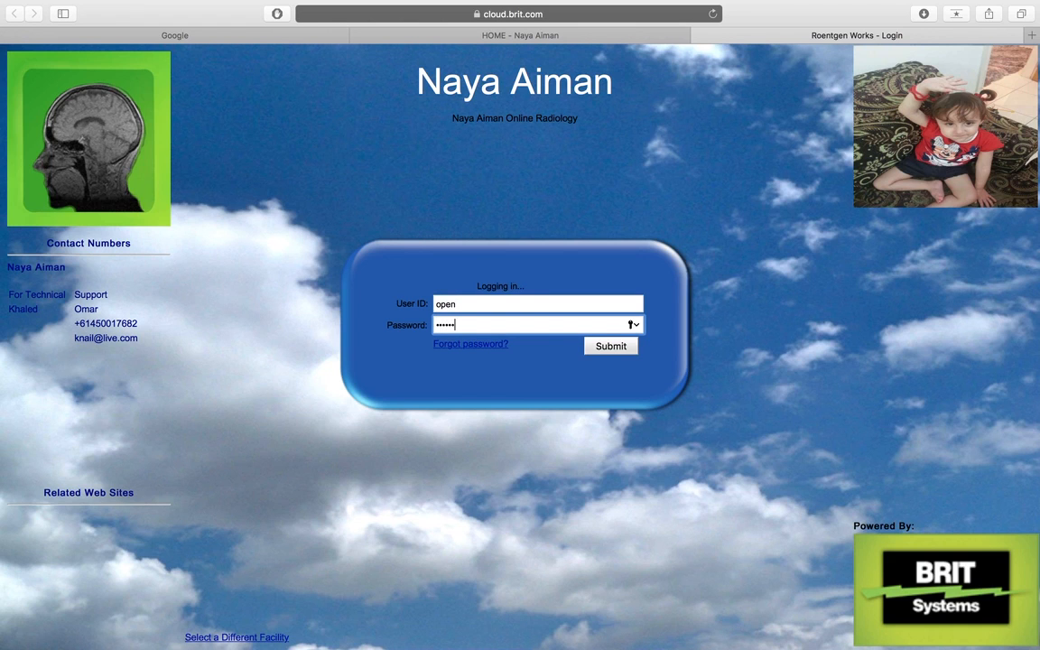
left_click(610, 346)
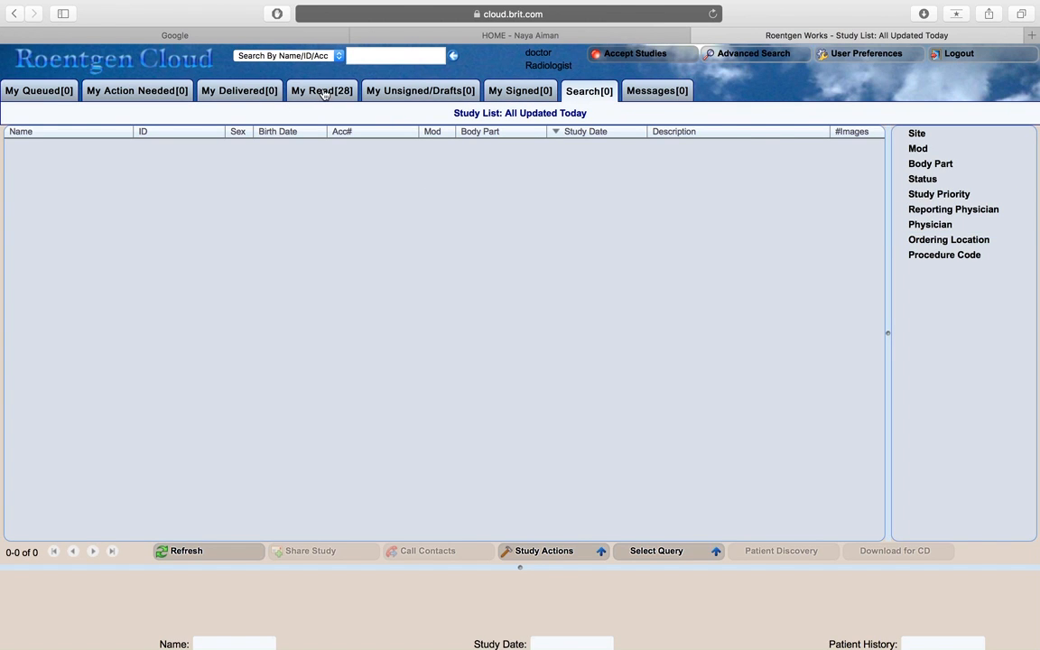
Step: Show the My Read list of 28 previously read MR and CR studies
left_click(321, 90)
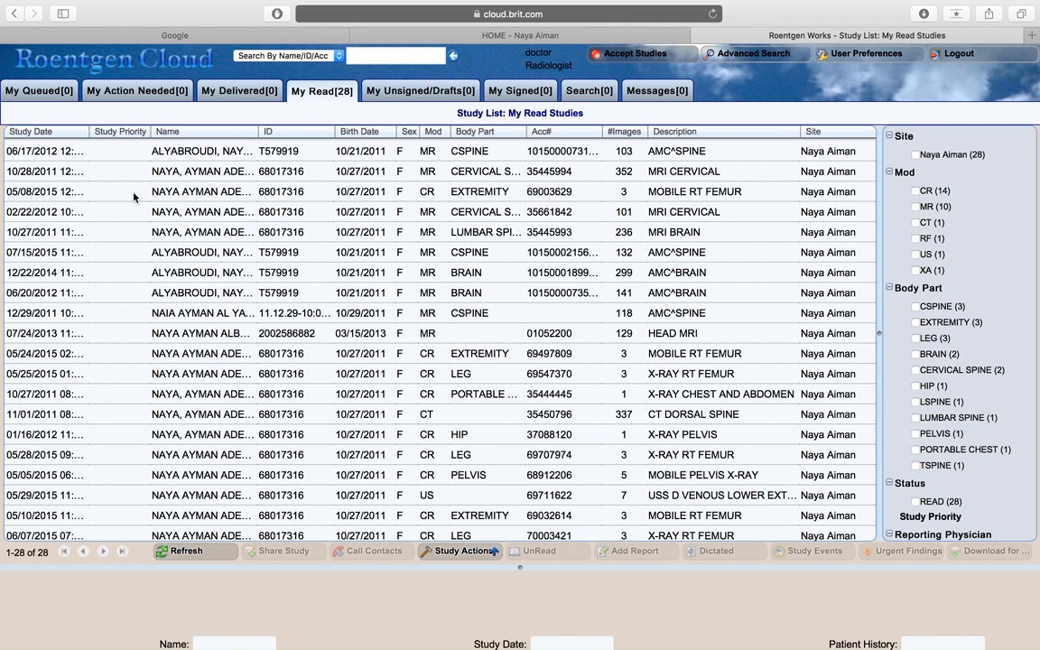
mouse_move(444, 174)
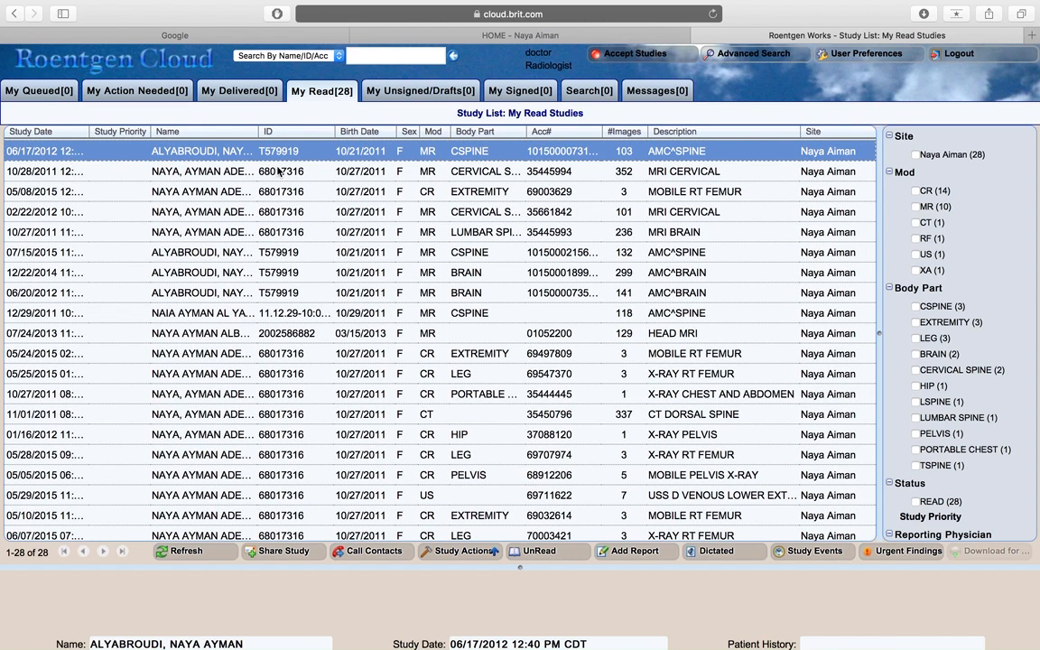
Step: View the 2012 MR CSPINE study in the viewer, then go to the MEDIA (Images and Videos) Box folder
double_click(202, 151)
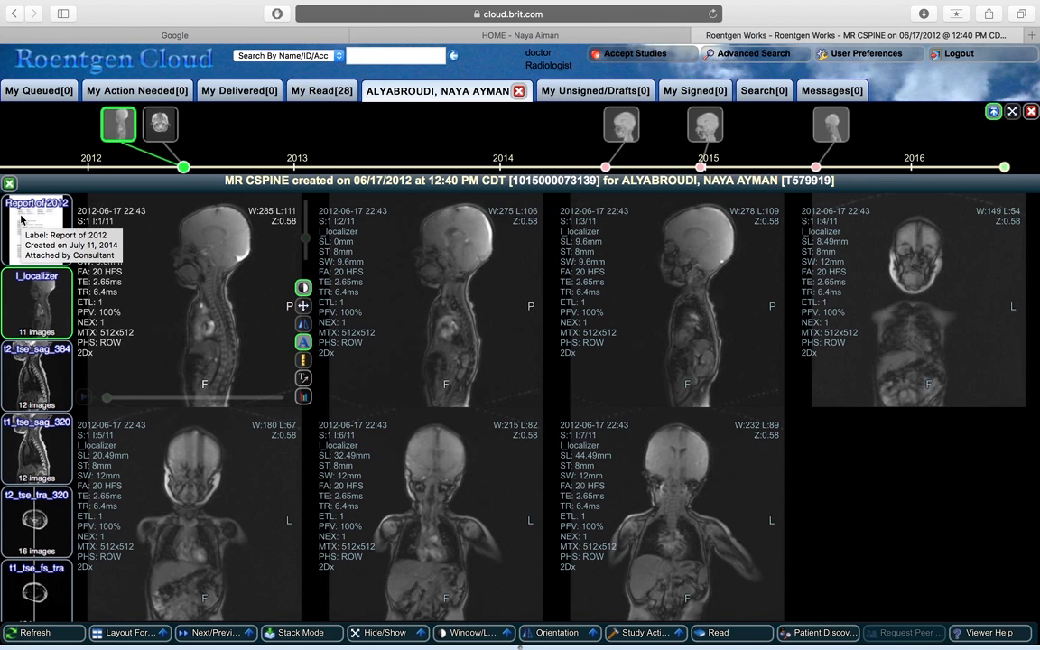
mouse_move(419, 127)
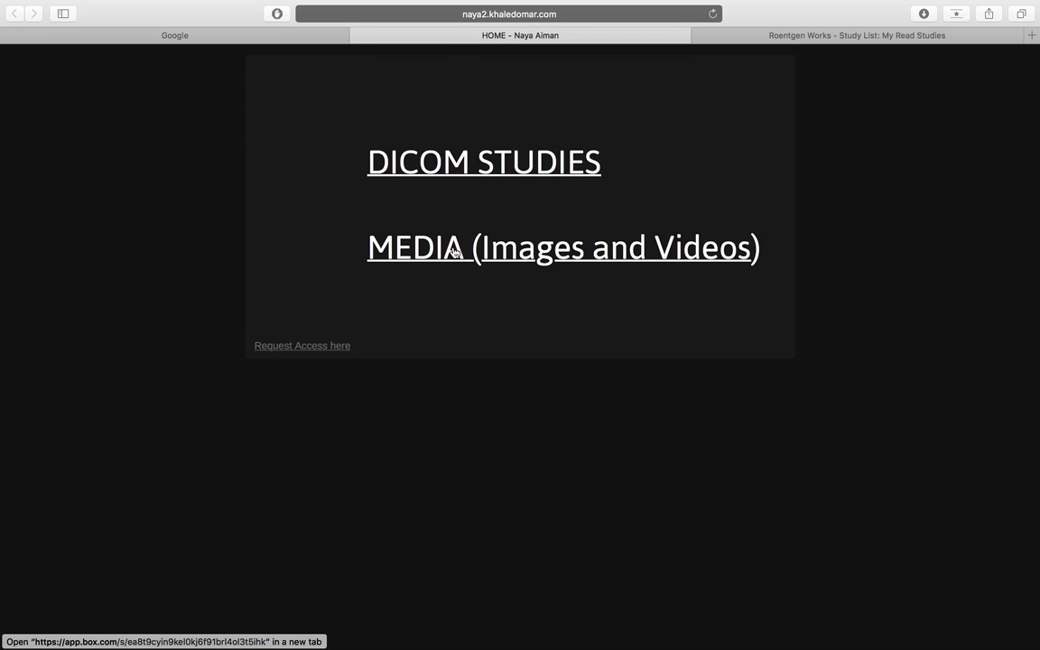
left_click(563, 245)
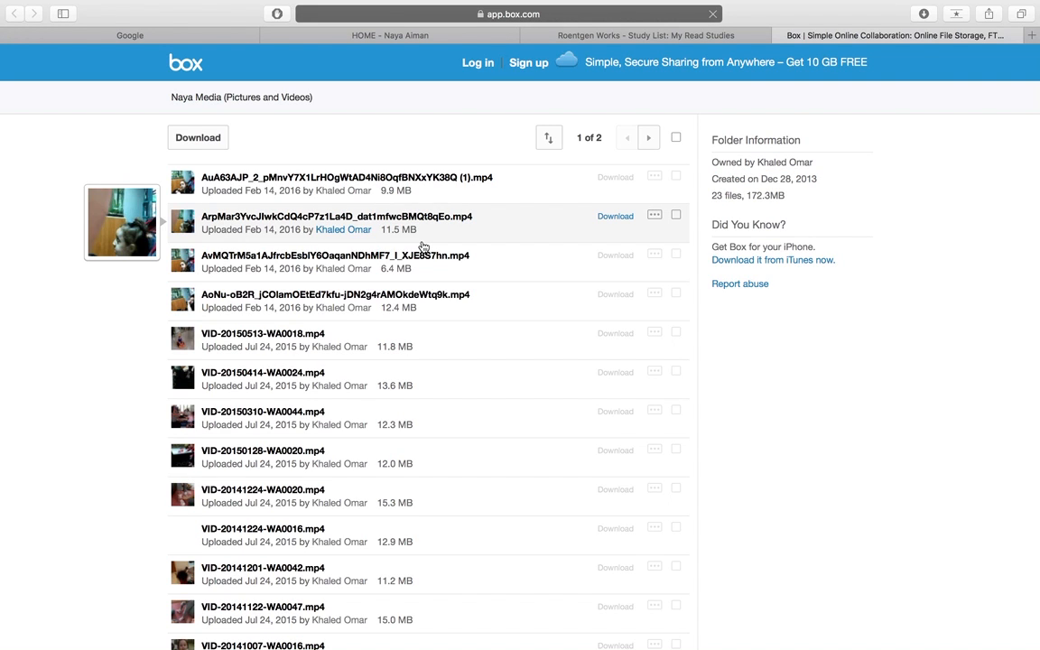
Step: Browse both pages of the 23-file Box media folder and return to the first page
scroll("down", 3)
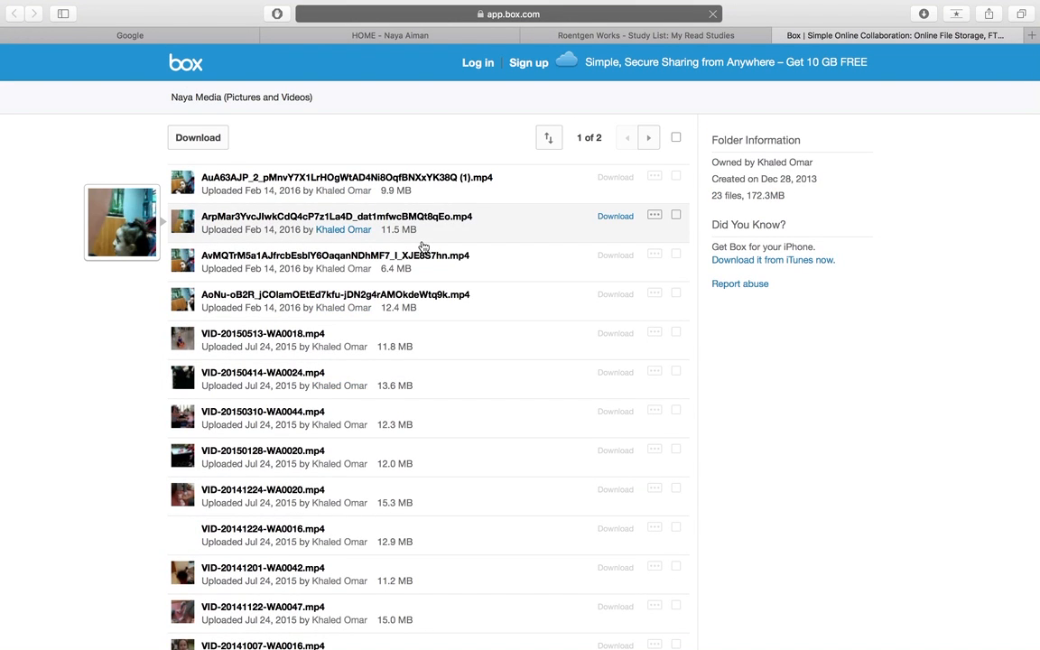
mouse_move(477, 346)
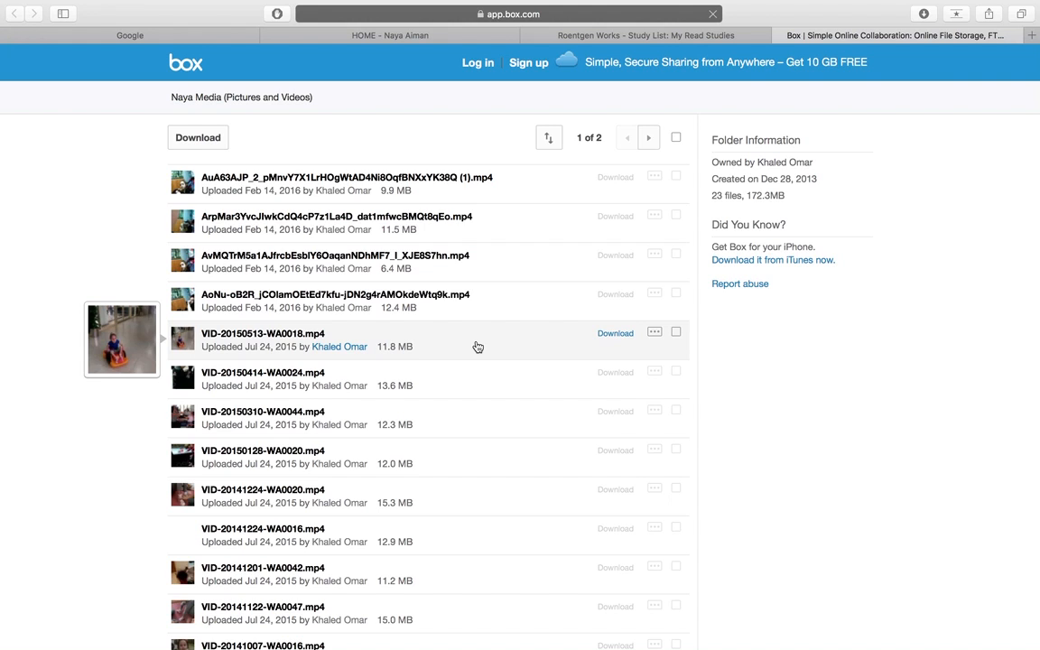
scroll("down", 3)
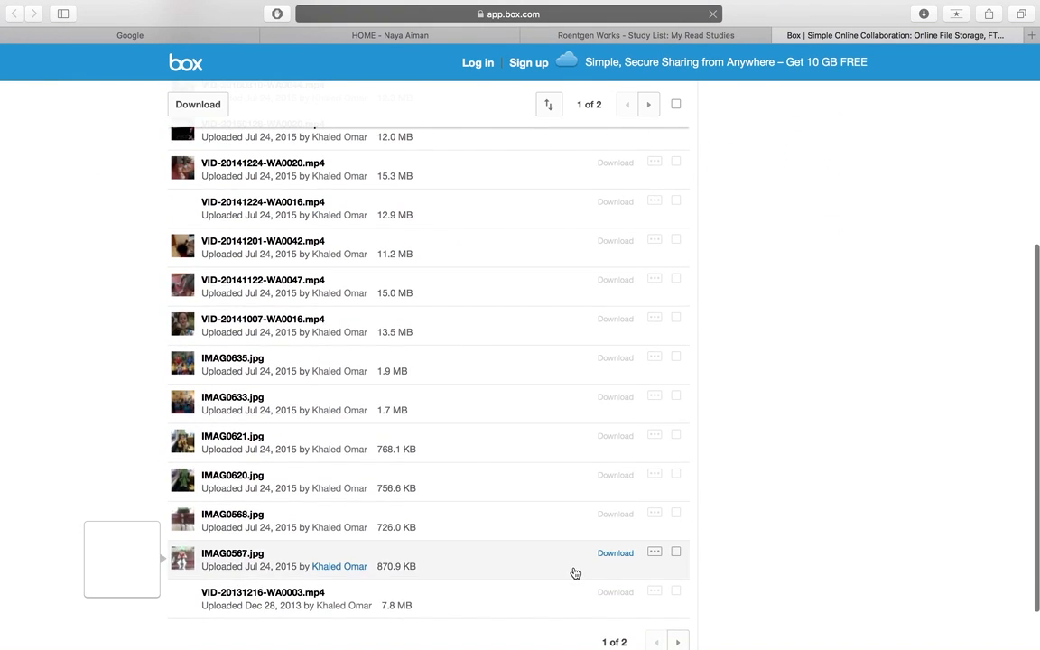
left_click(648, 103)
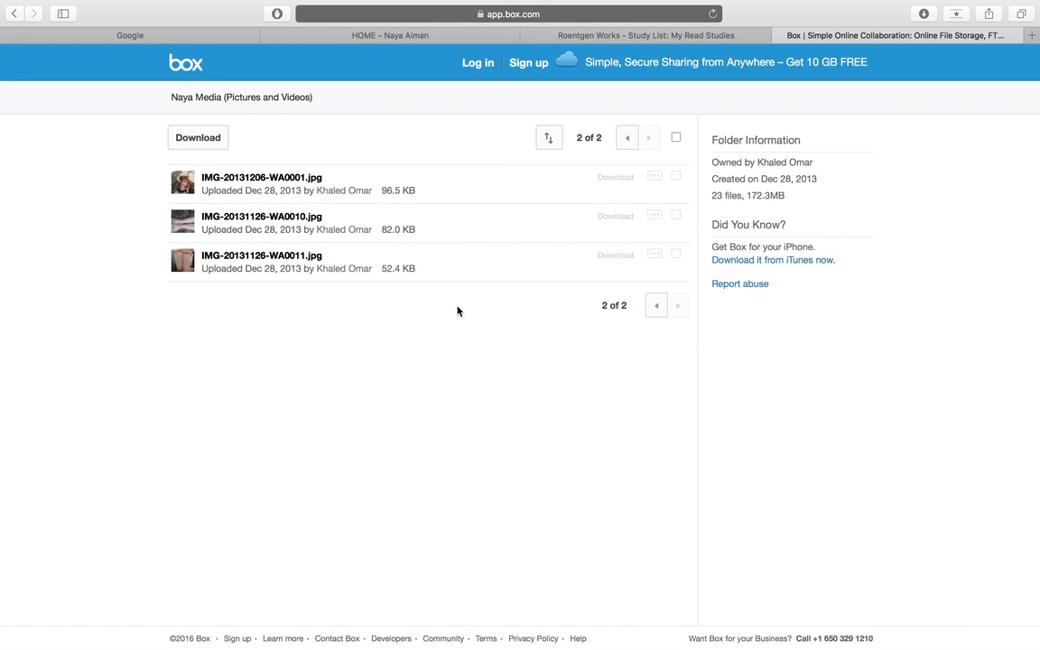
left_click(655, 305)
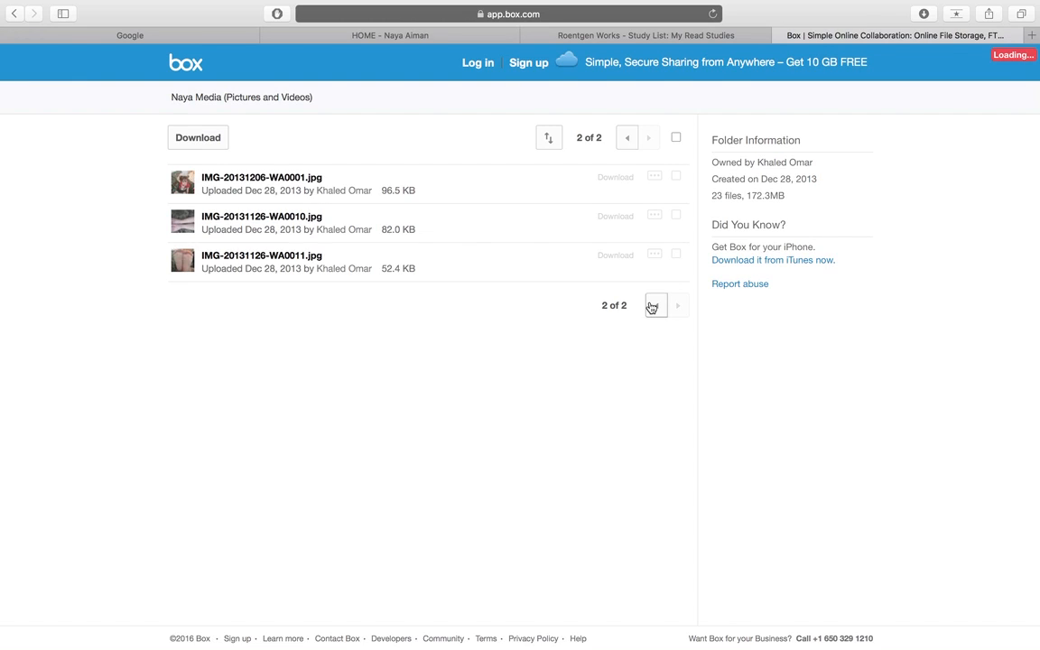
left_click(626, 138)
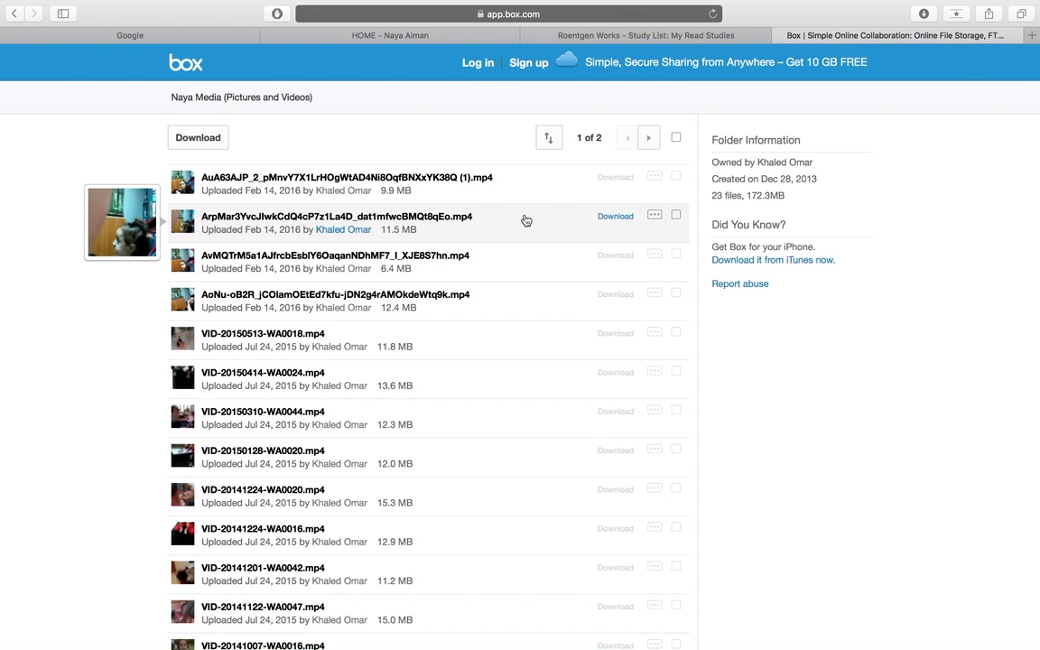
Step: Return to the Roentgen study list and log out of the radiology portal
left_click(646, 36)
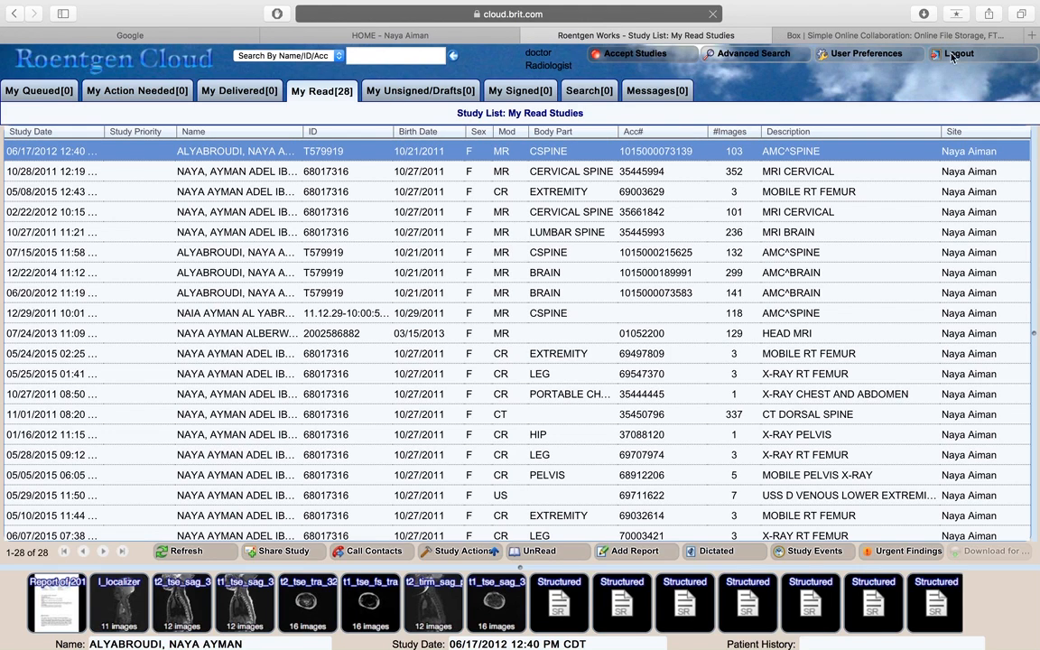
left_click(959, 54)
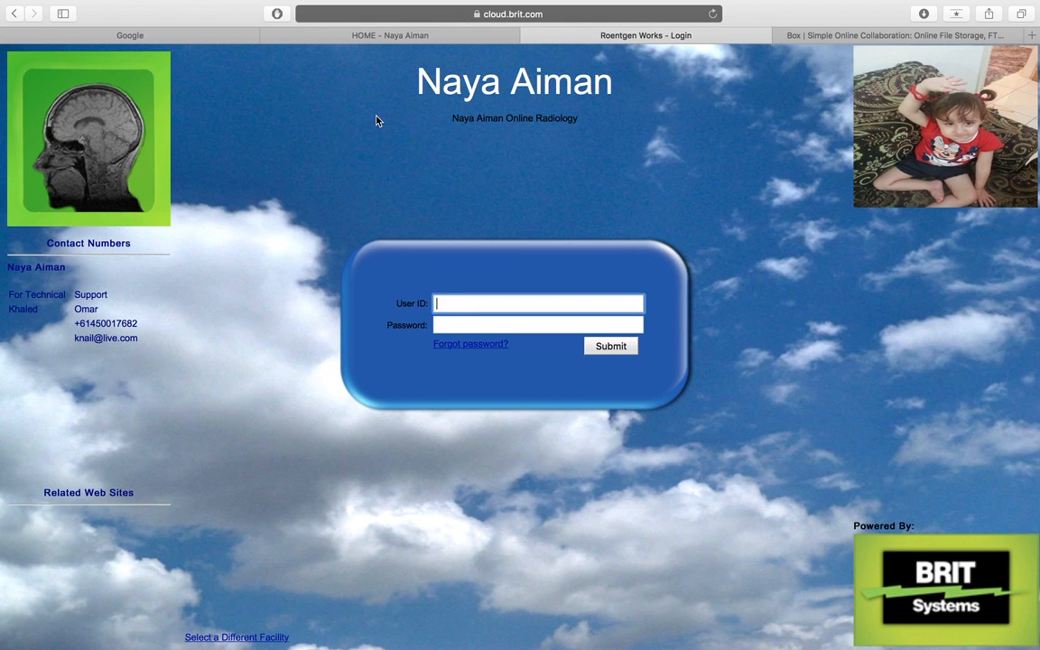